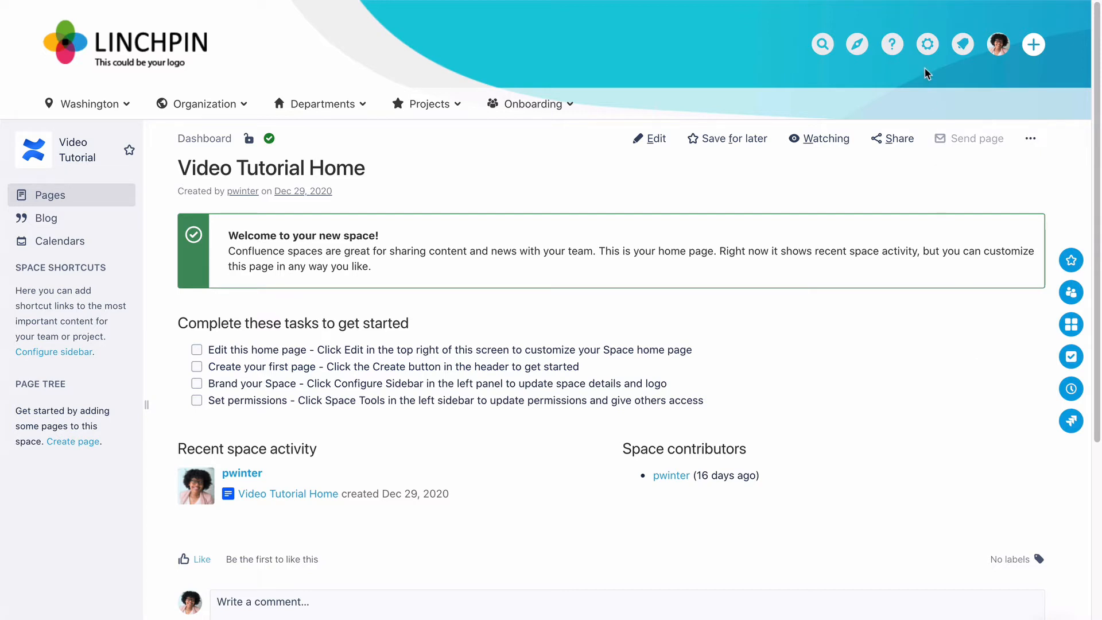
mouse_move(927, 45)
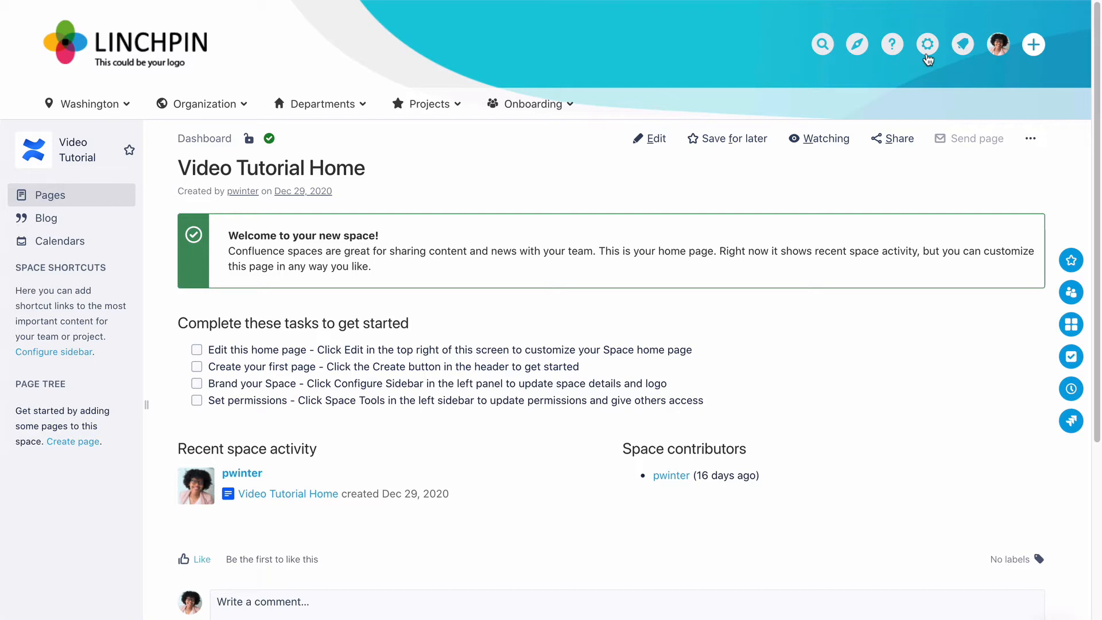
mouse_move(904, 104)
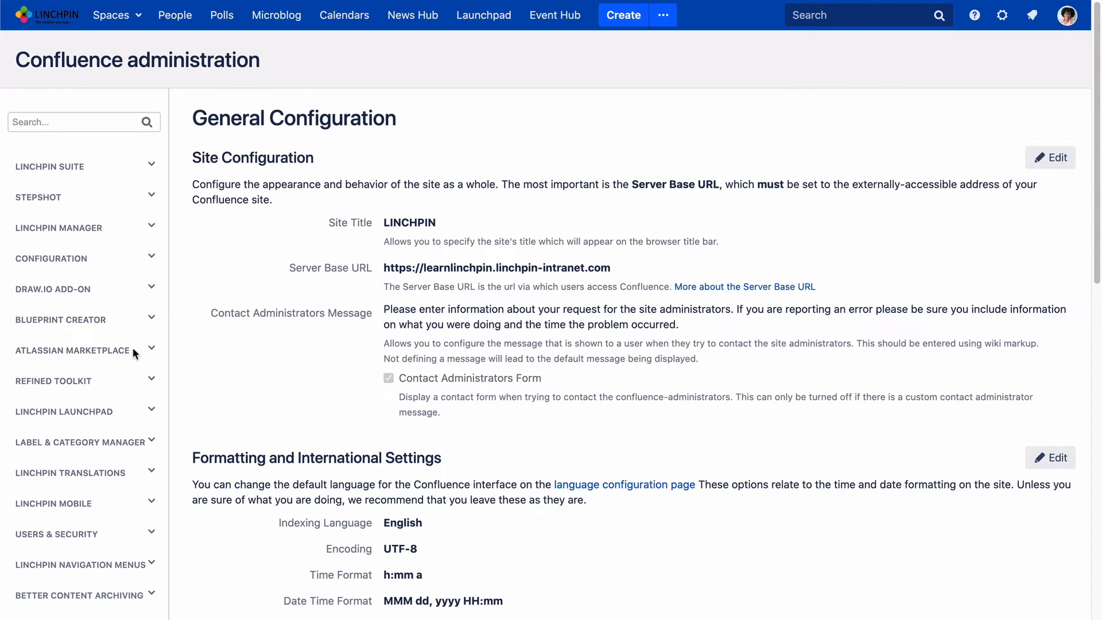
Step: Scroll the admin sidebar and open the Global PDF Layout page under Look and Feel
scroll("down", 3)
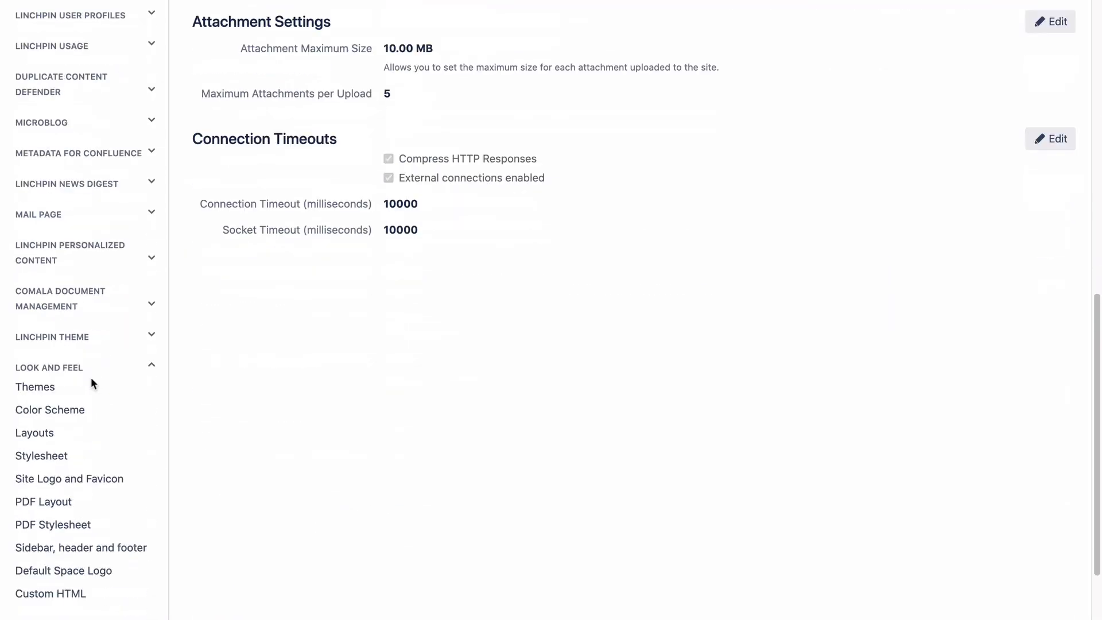
mouse_move(48, 501)
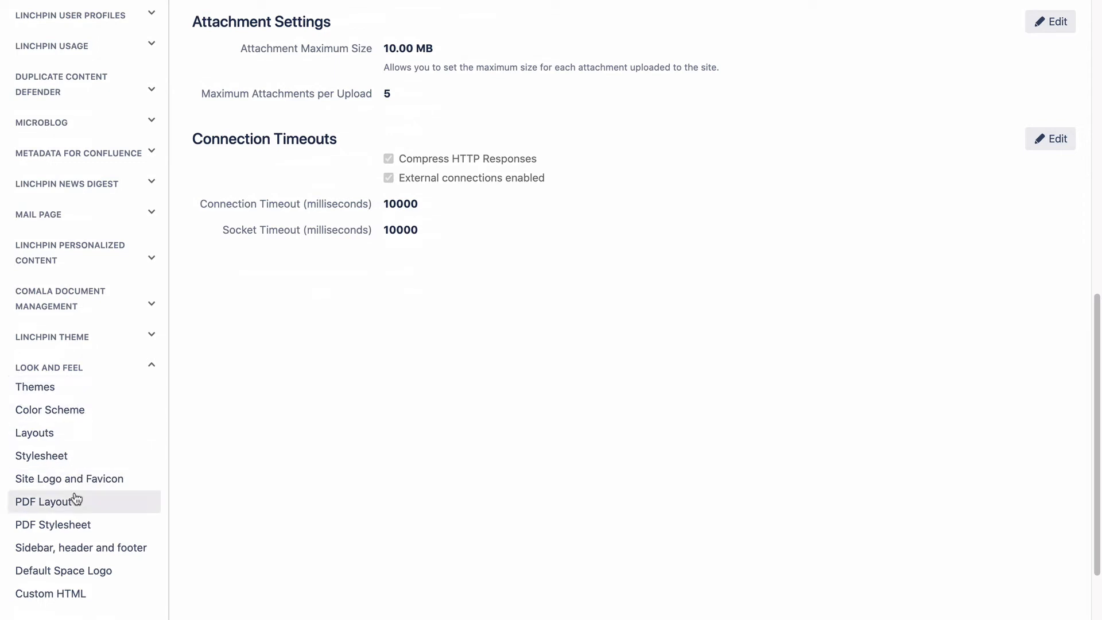
left_click(47, 501)
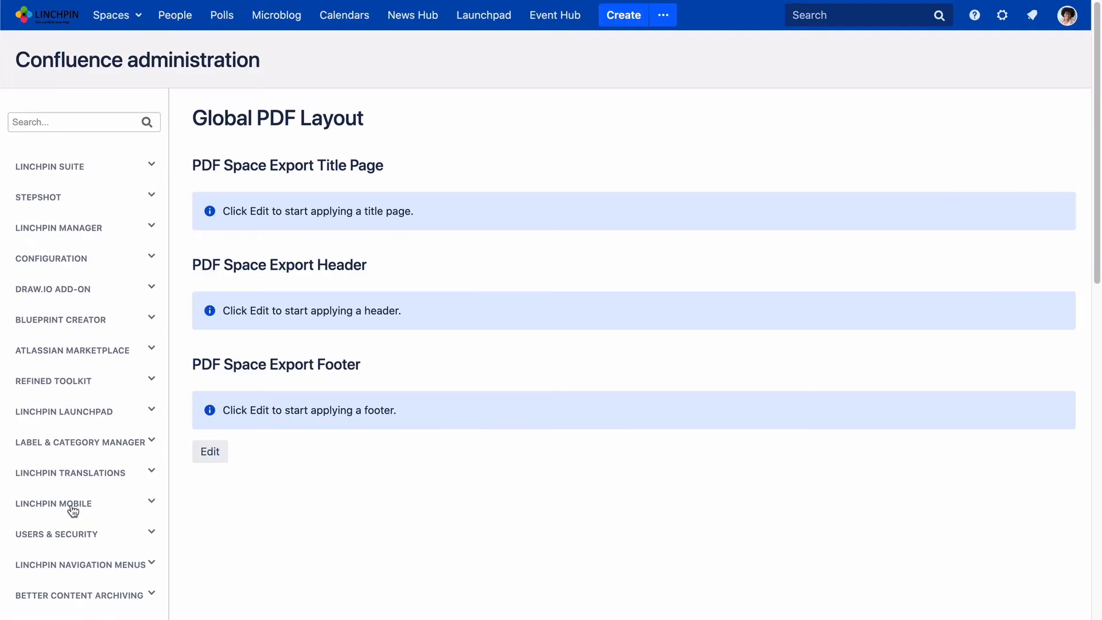
mouse_move(269, 492)
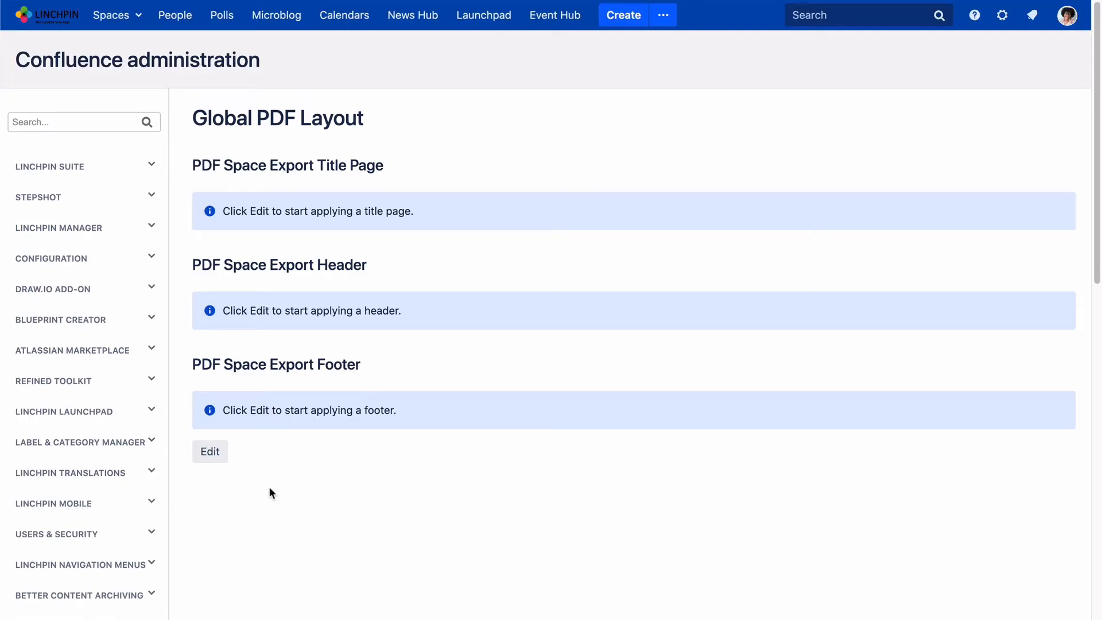
Step: Open the Video Tutorial space's PDF Layout in Space tools and start editing it
left_click(111, 15)
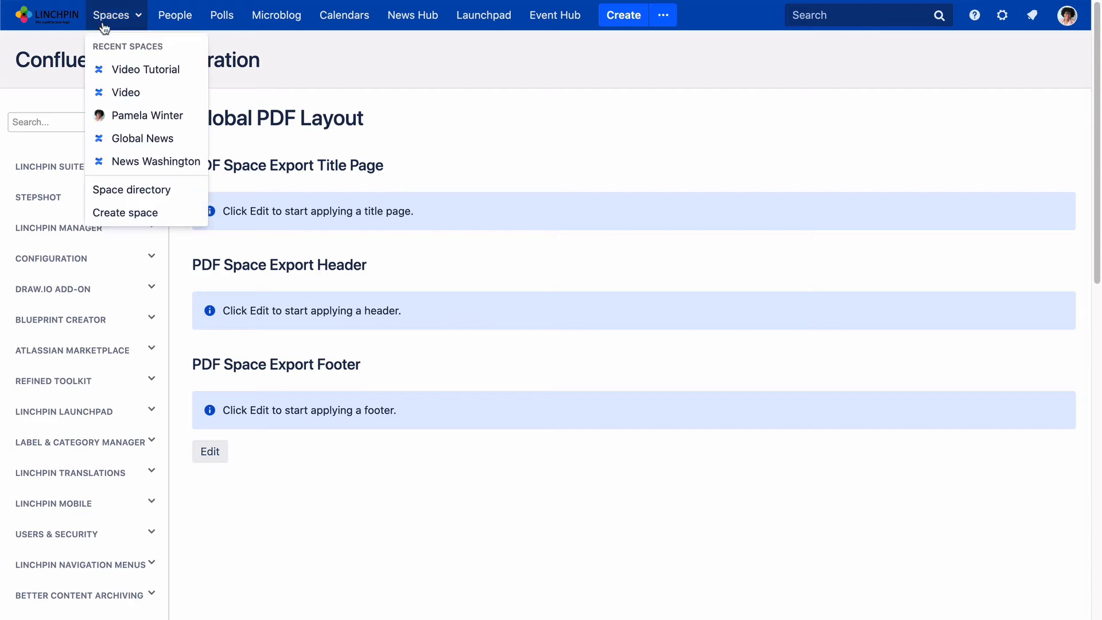
left_click(111, 15)
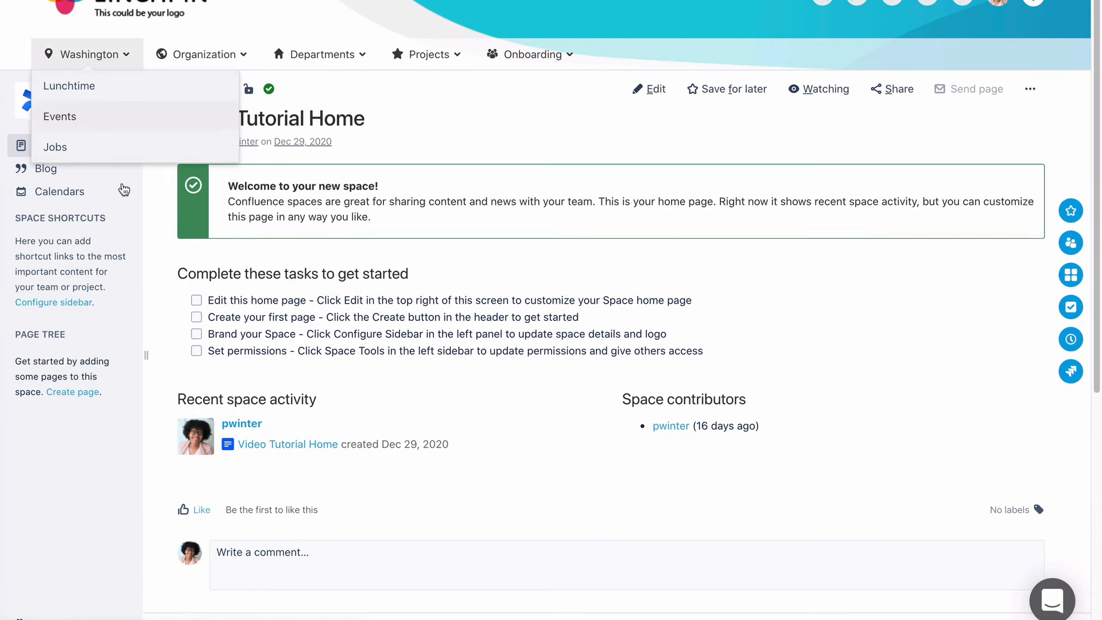
left_click(55, 605)
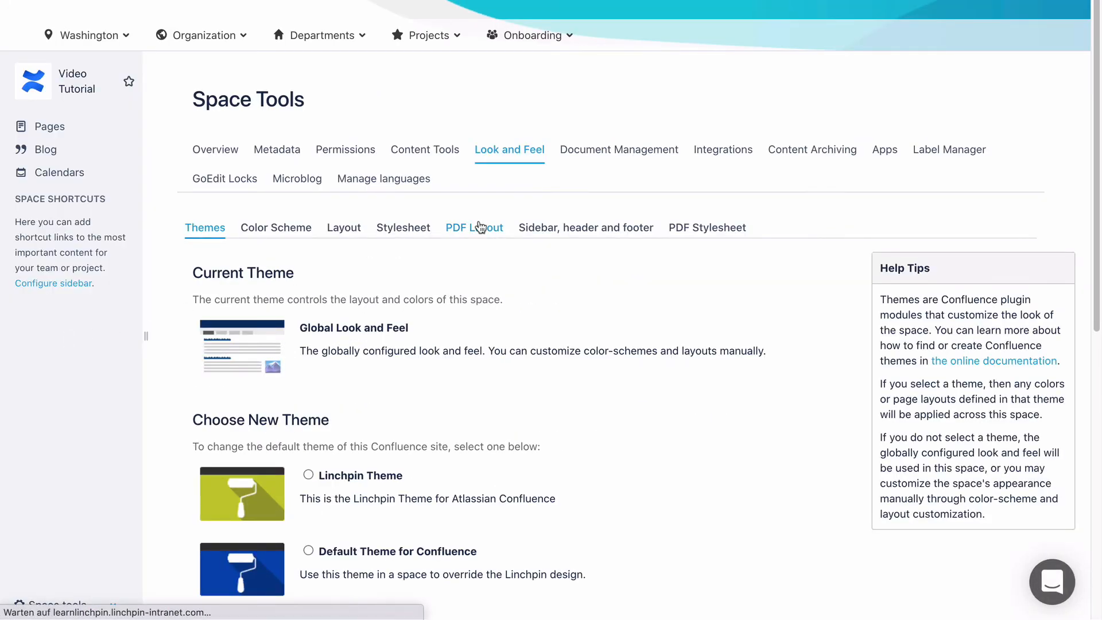
left_click(474, 227)
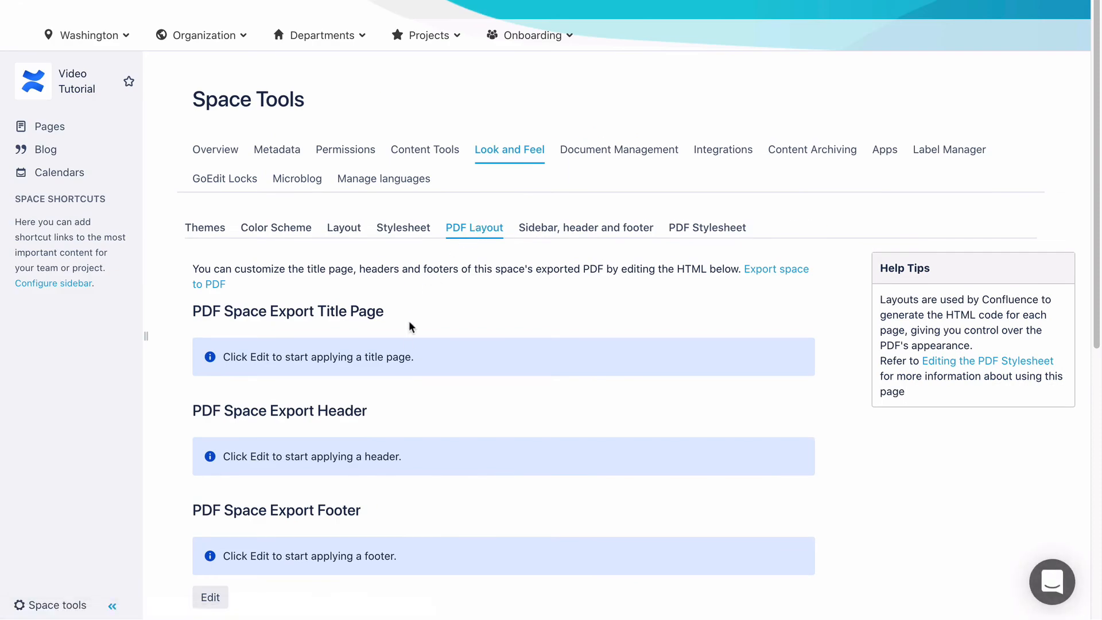
scroll("down", 3)
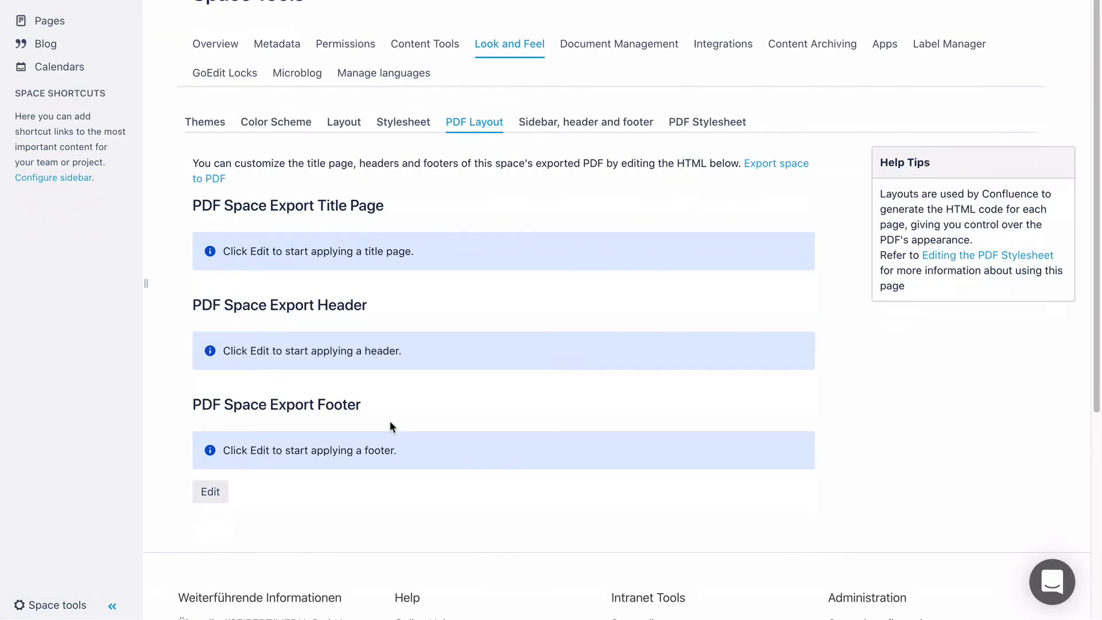
left_click(209, 491)
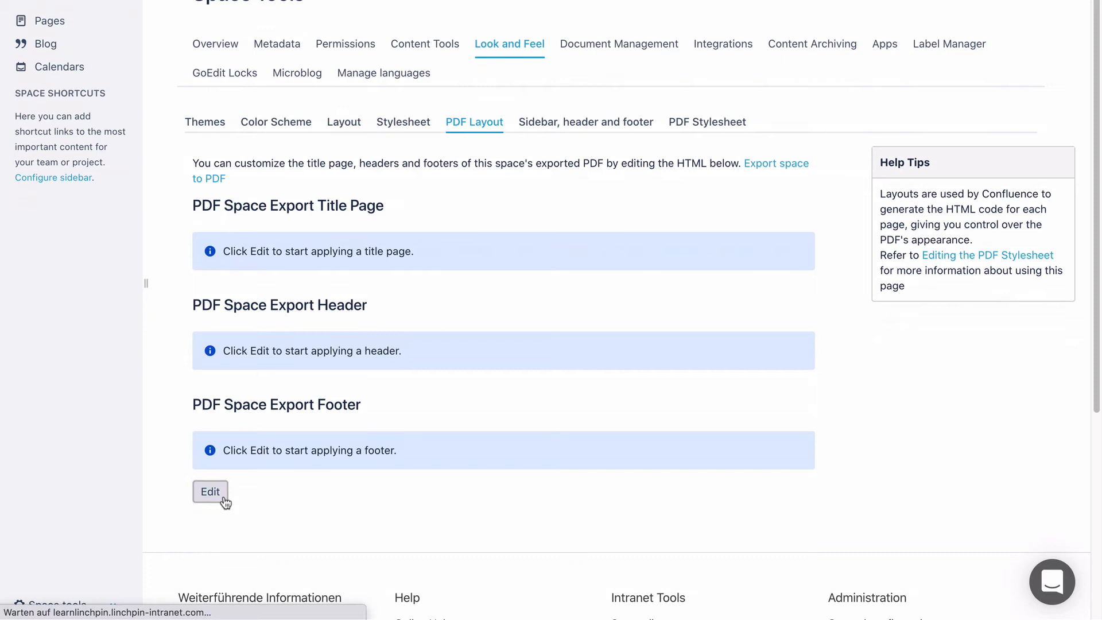
Step: Scroll the PDF Layout edit form down to the empty PDF Space Export Footer box
left_click(210, 491)
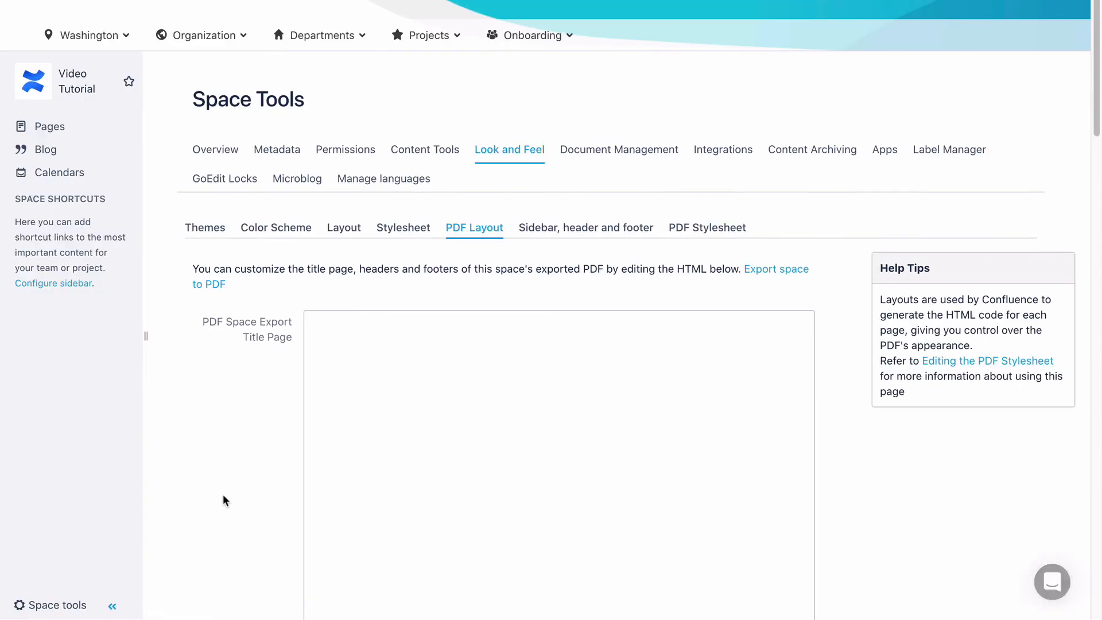
mouse_move(263, 363)
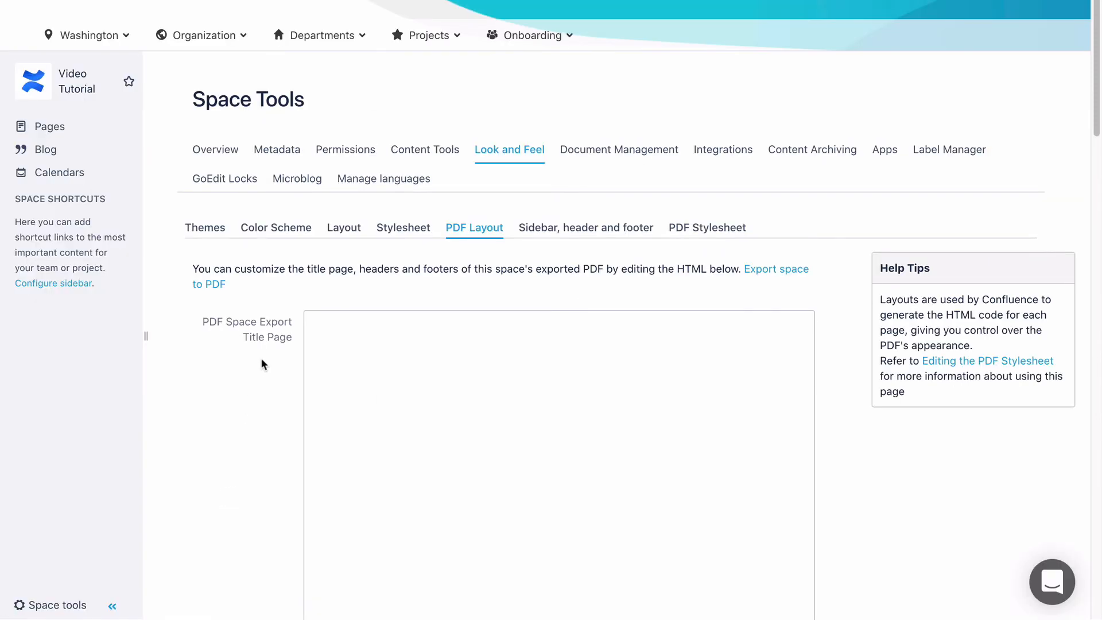
scroll("down", 3)
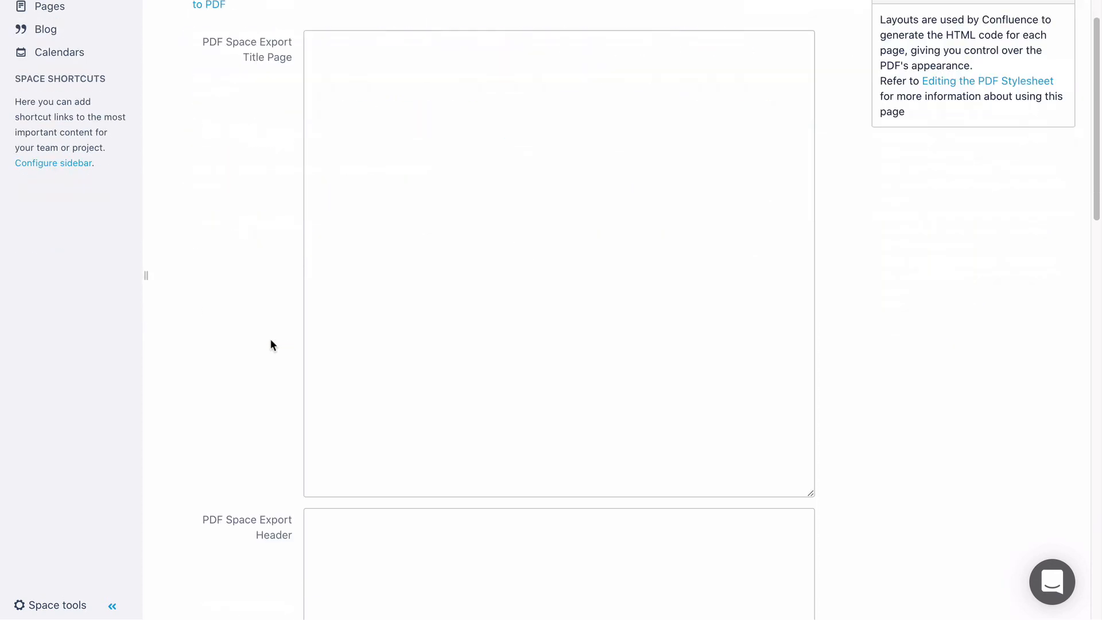
scroll("down", 3)
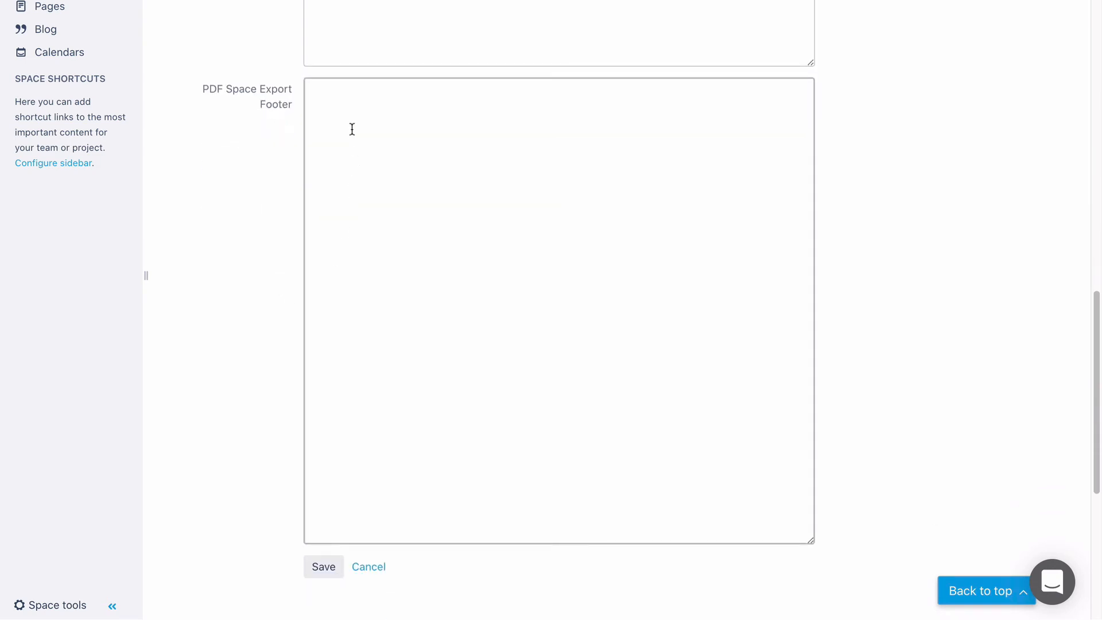
Step: Enter <span id="pageNum"/> as the space export footer and save the layout
type("<span id=\"pageNum\"/>")
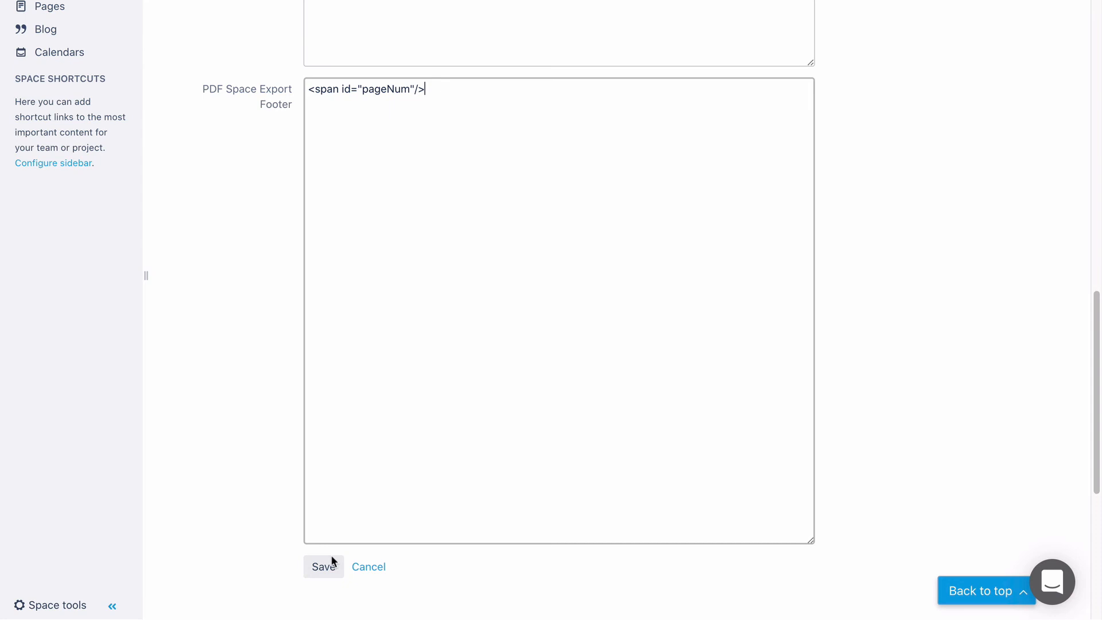
left_click(323, 567)
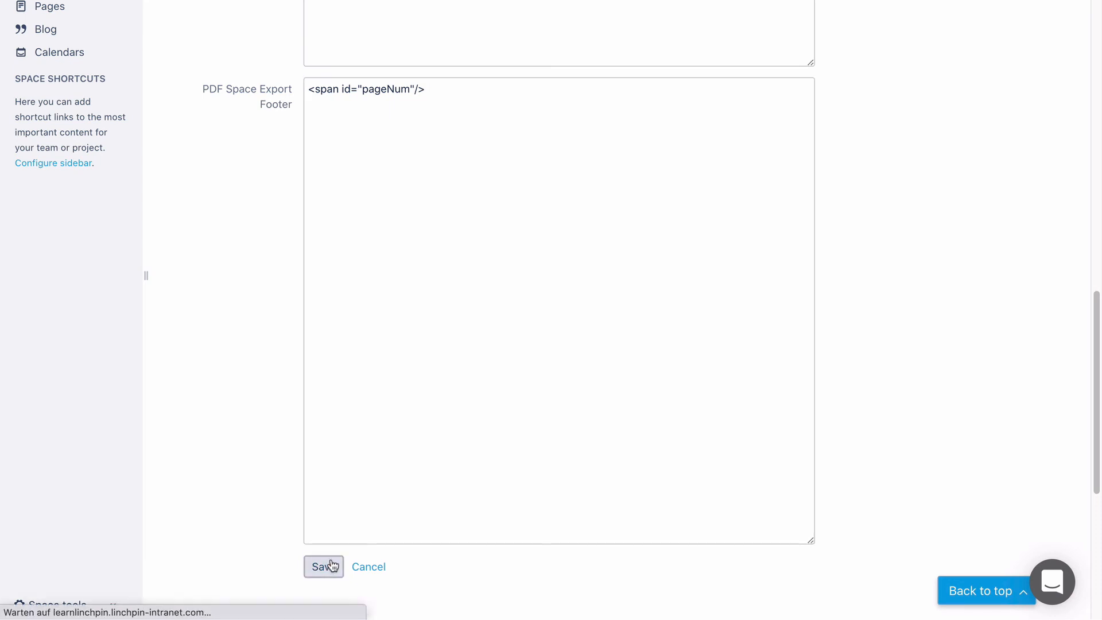
left_click(322, 567)
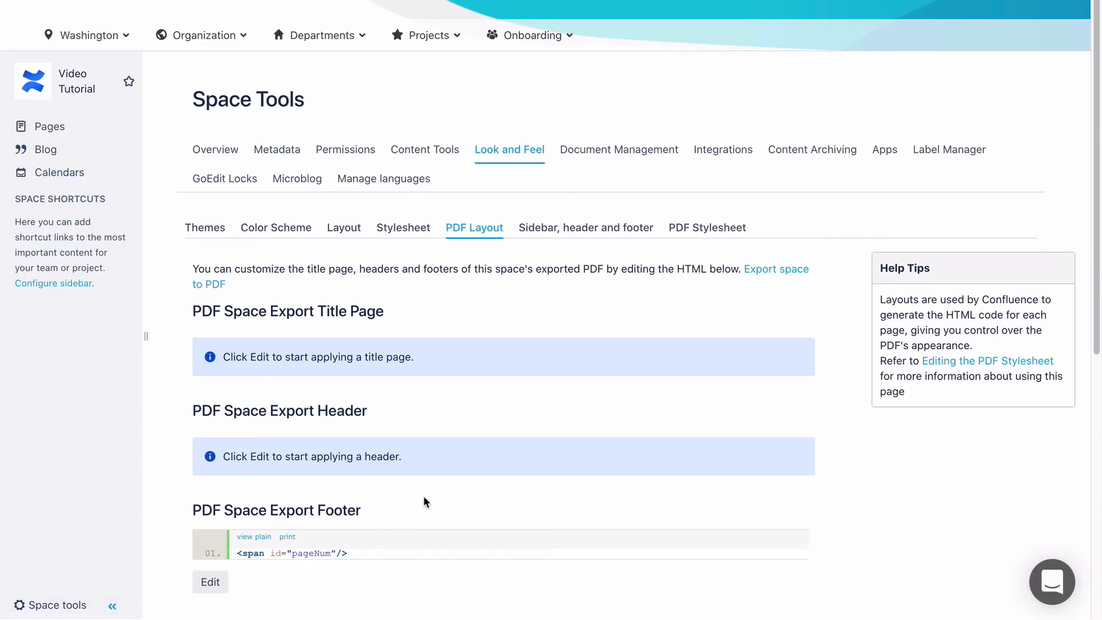